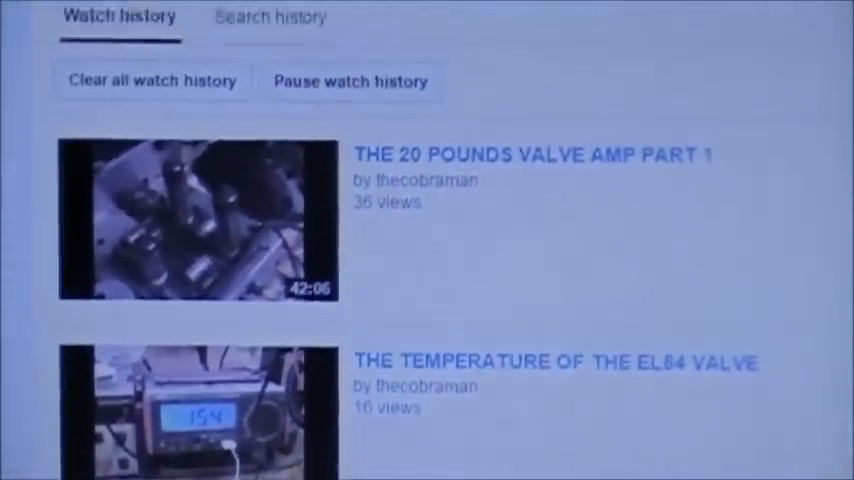
{"action": "scroll", "scroll_direction": "down", "scroll_amount": 3}
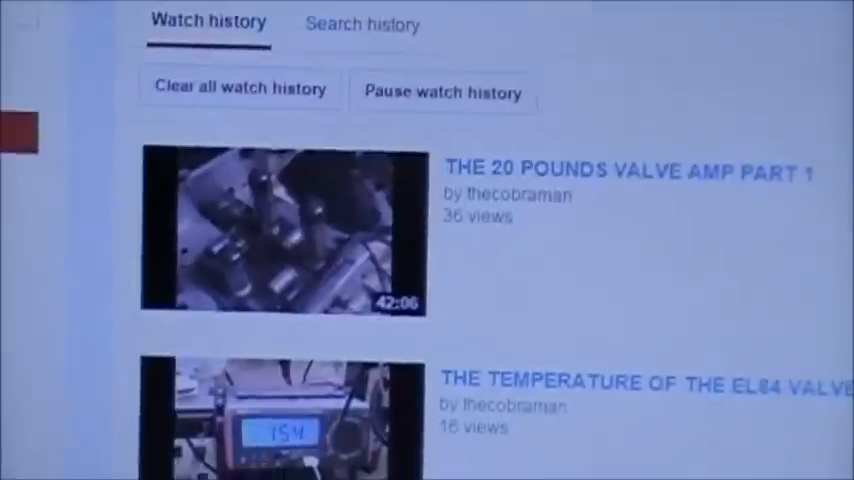
{"action": "scroll", "scroll_direction": "down", "scroll_amount": 3}
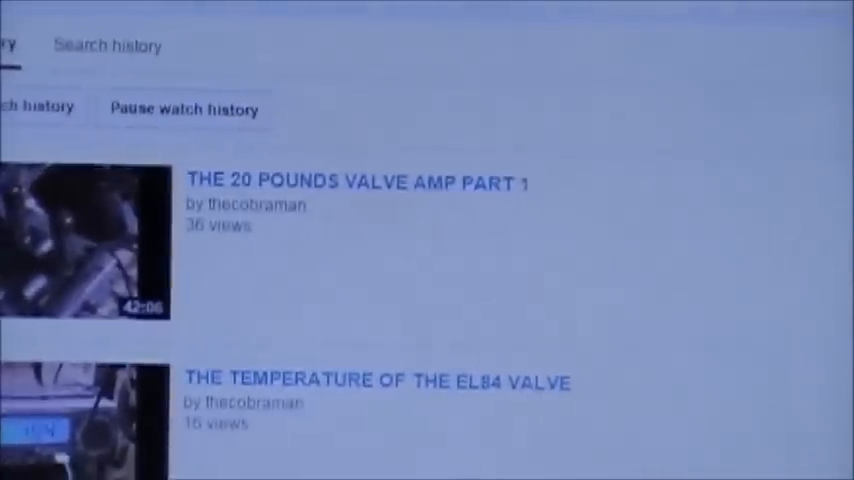
{"action": "scroll", "scroll_direction": "down", "scroll_amount": 3}
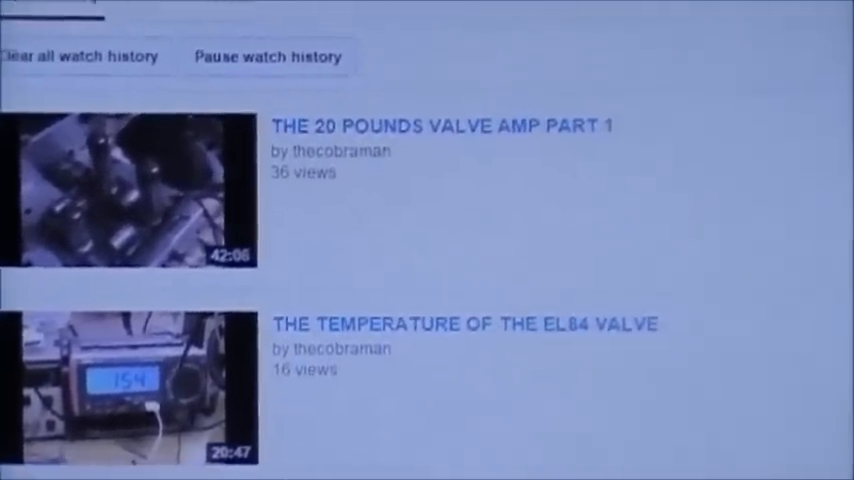
{"action": "scroll", "scroll_direction": "down", "scroll_amount": 3}
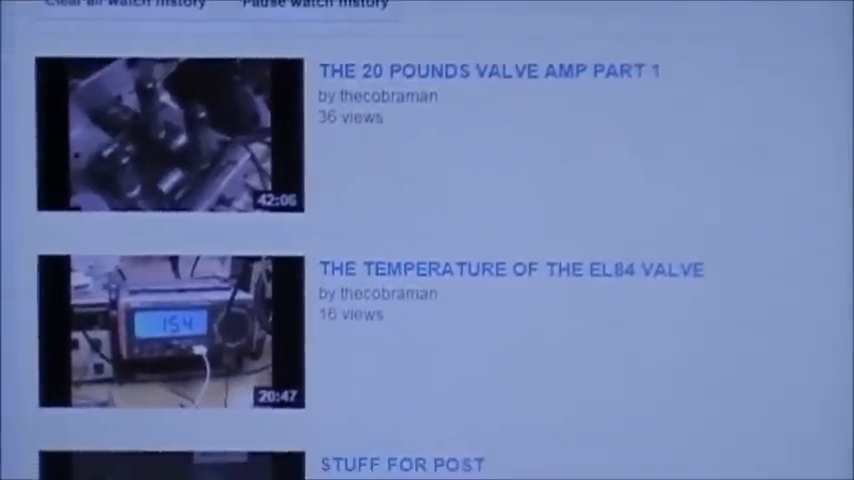
{"action": "scroll", "scroll_direction": "down", "scroll_amount": 3}
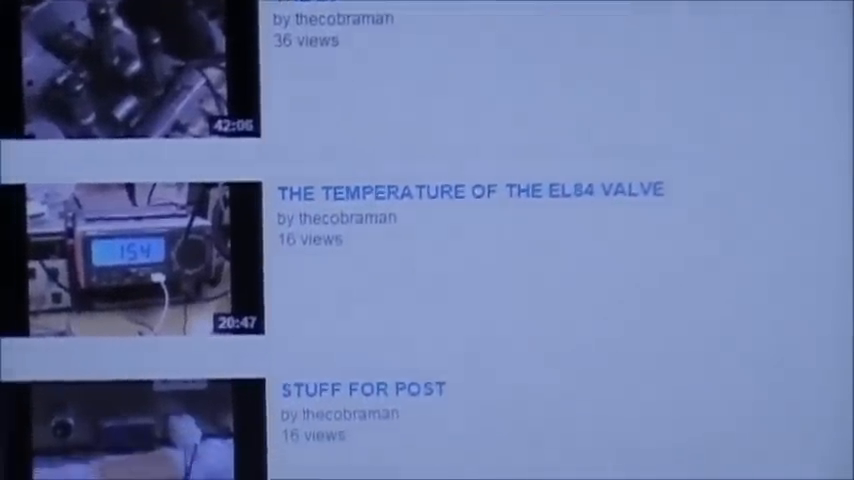